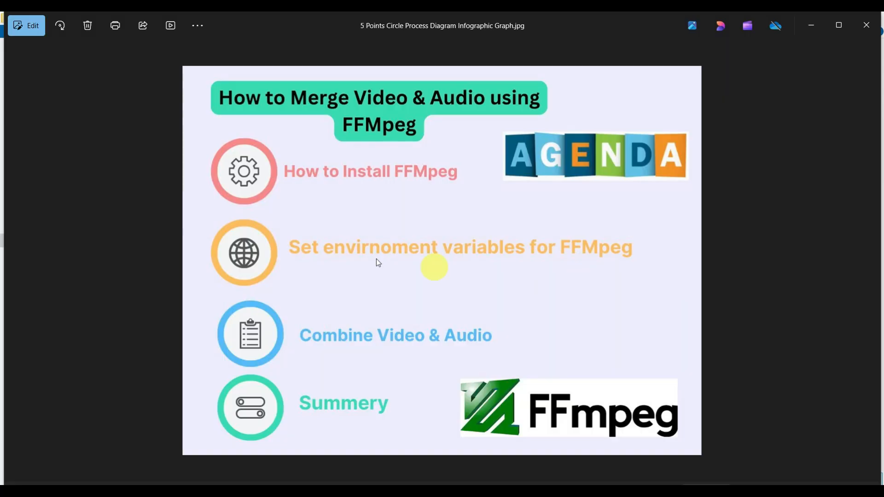
{"action": "mouse_move", "coordinate": [552, 191]}
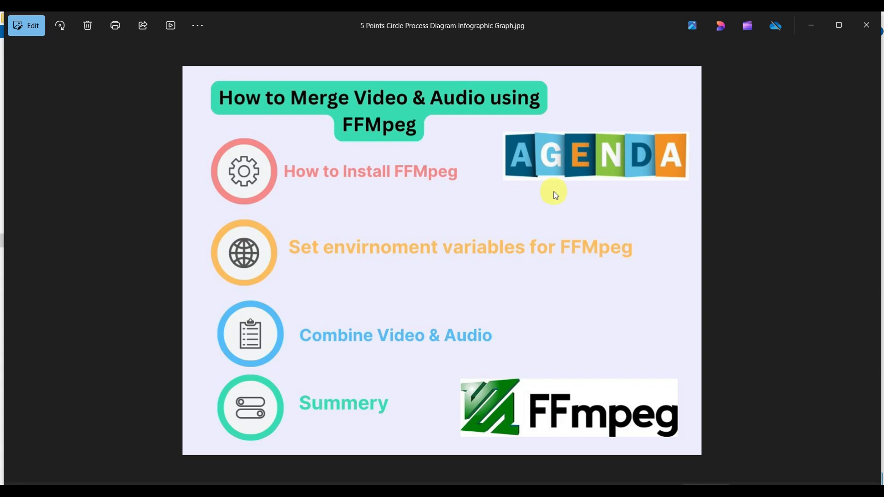
{"action": "mouse_move", "coordinate": [328, 276]}
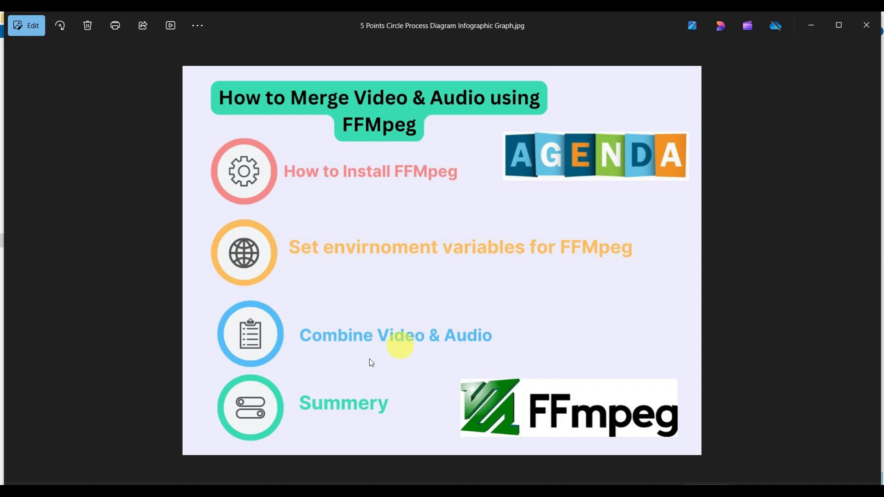
{"action": "mouse_move", "coordinate": [534, 328]}
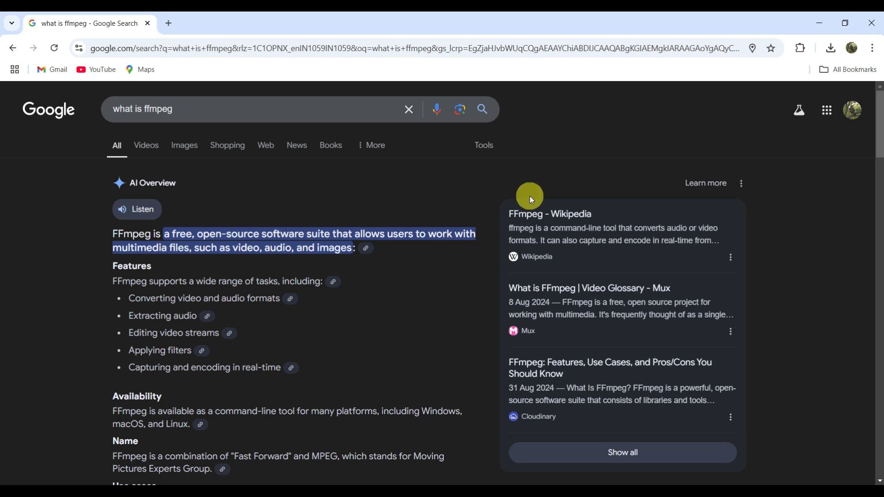
{"action": "mouse_move", "coordinate": [353, 209]}
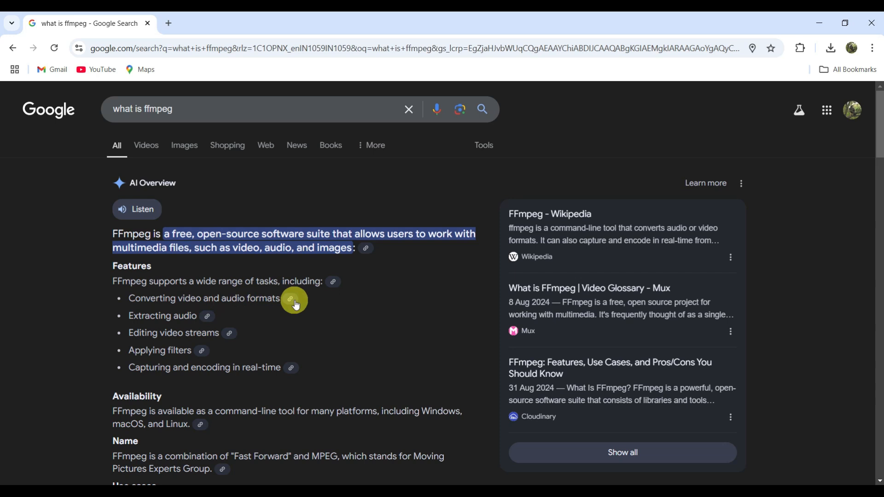
{"action": "mouse_move", "coordinate": [327, 307]}
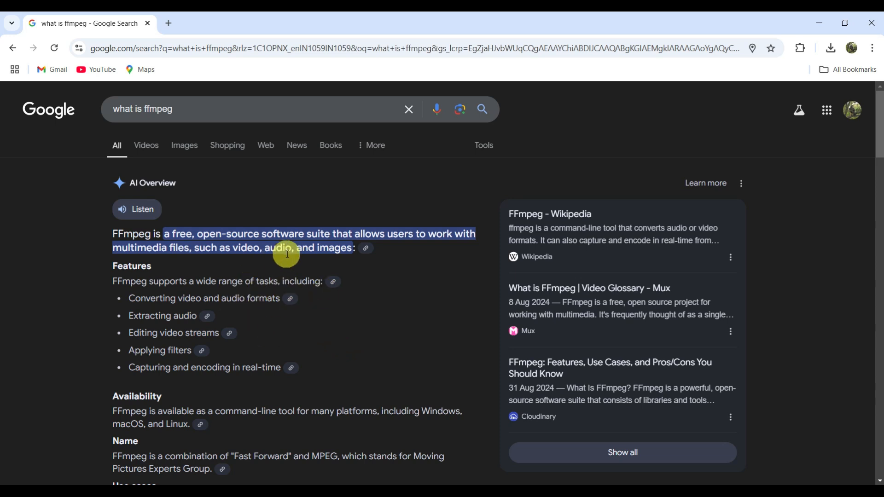
{"action": "mouse_move", "coordinate": [246, 293]}
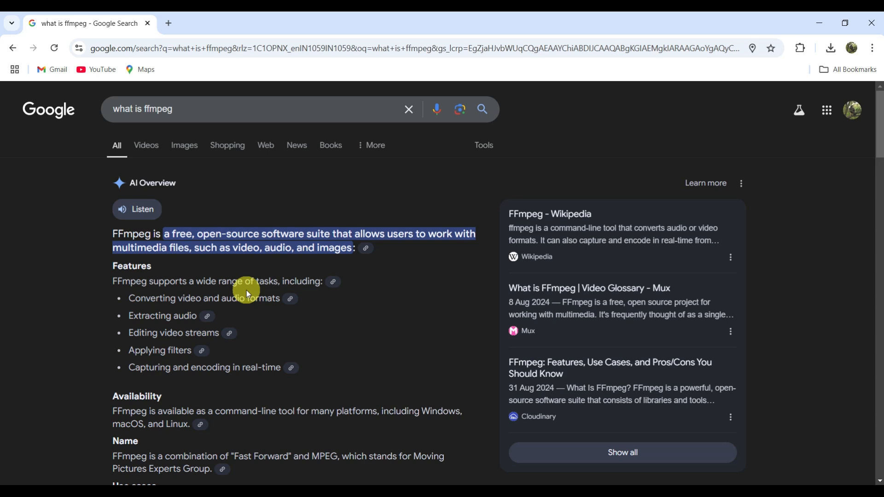
- Open a new empty Chrome tab beside the 'what is ffmpeg' search results
{"action": "left_click", "coordinate": [168, 23]}
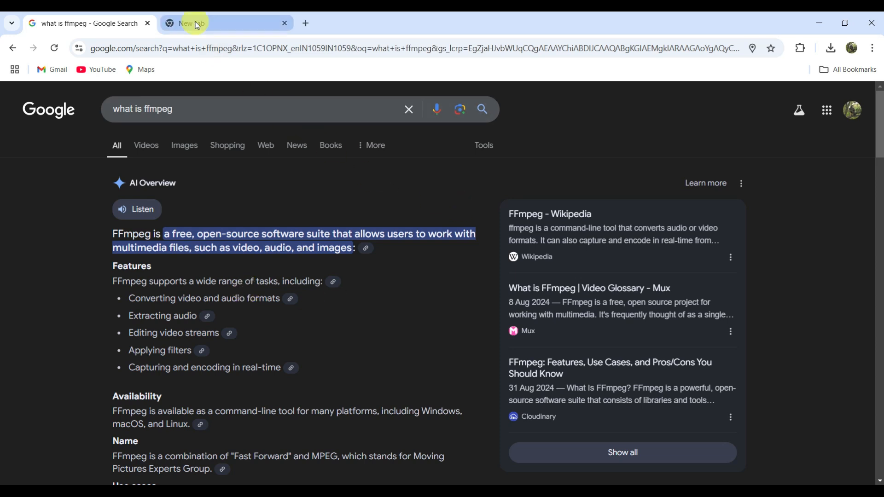
- Search 'ffmpeg' and open the official download page at its Windows EXE builds
{"action": "left_click", "coordinate": [191, 23]}
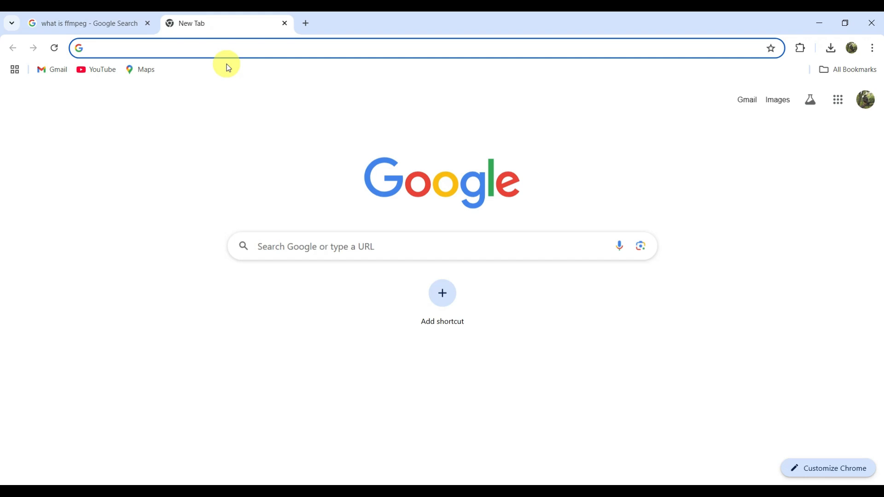
{"action": "type", "text": "ffmpeg"}
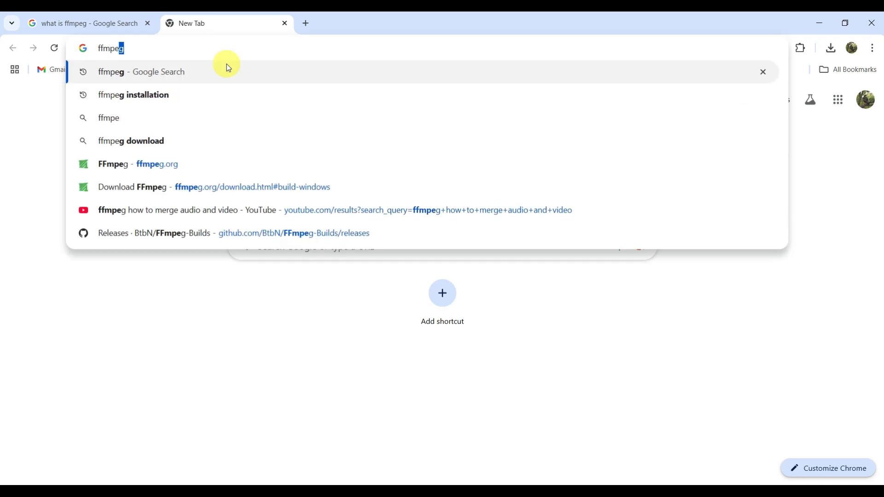
{"action": "key", "text": "Enter"}
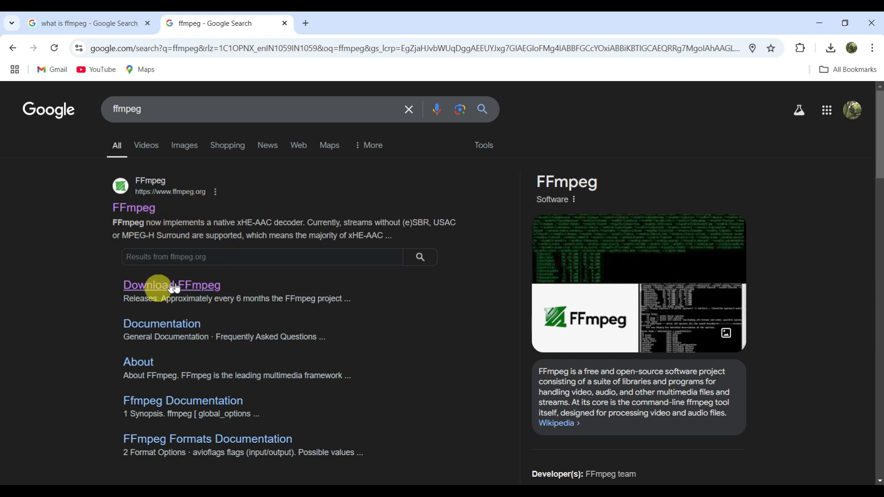
{"action": "left_click", "coordinate": [172, 284]}
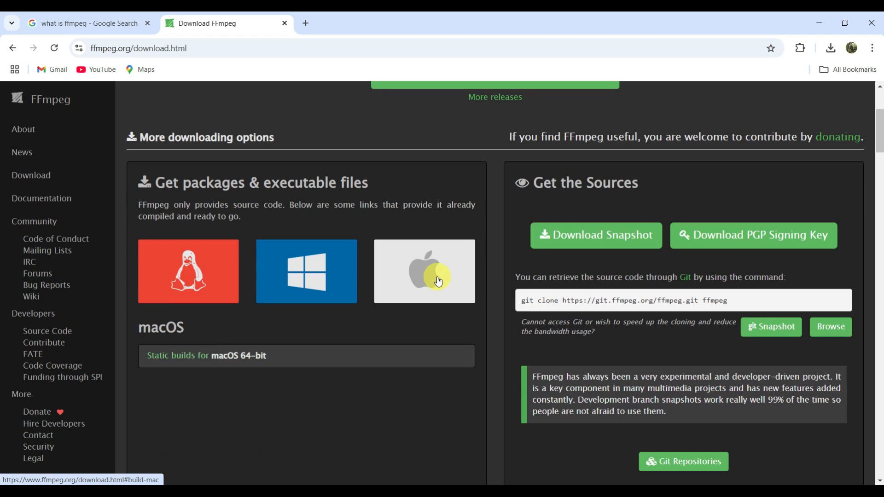
{"action": "left_click", "coordinate": [306, 271]}
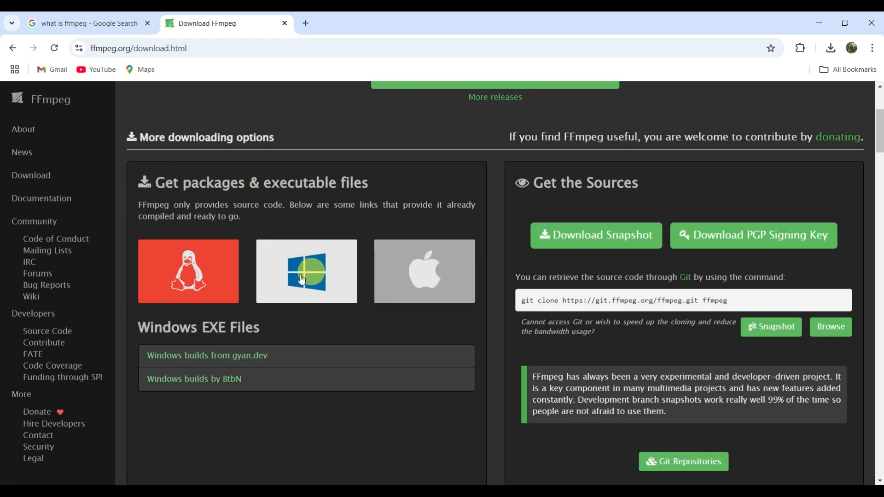
{"action": "left_click", "coordinate": [306, 271]}
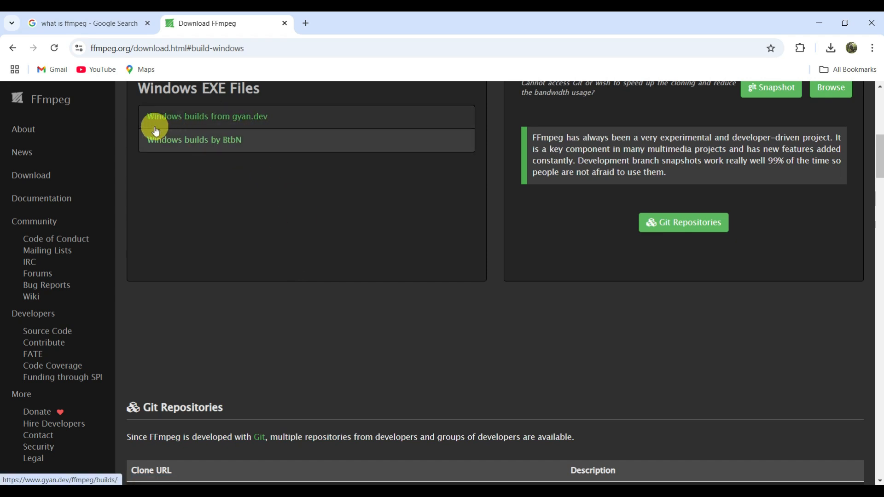
{"action": "mouse_move", "coordinate": [268, 140]}
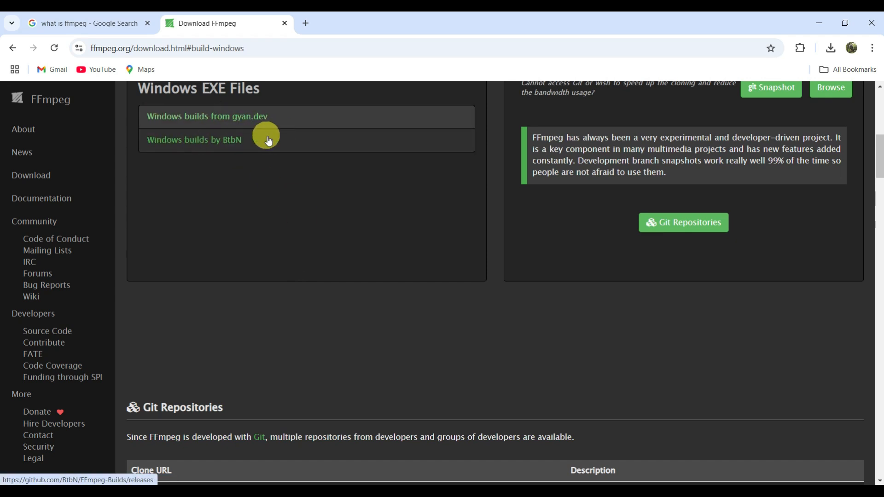
{"action": "mouse_move", "coordinate": [210, 142]}
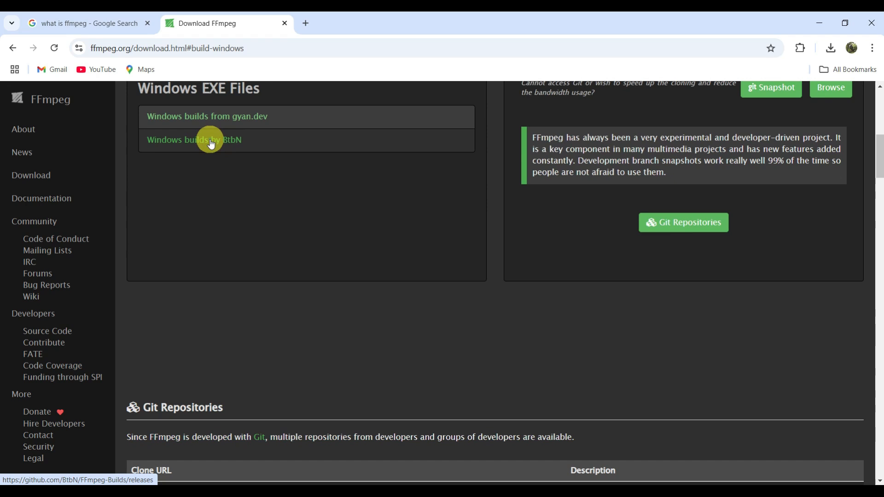
- Download ffmpeg-master-latest-win64-gpl.zip from the 'Windows builds by BtbN' releases page
{"action": "left_click", "coordinate": [193, 140]}
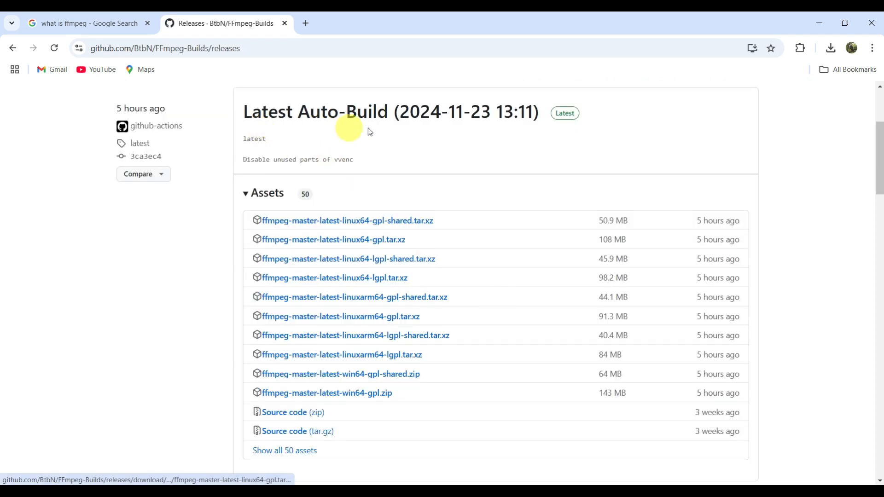
{"action": "mouse_move", "coordinate": [314, 407]}
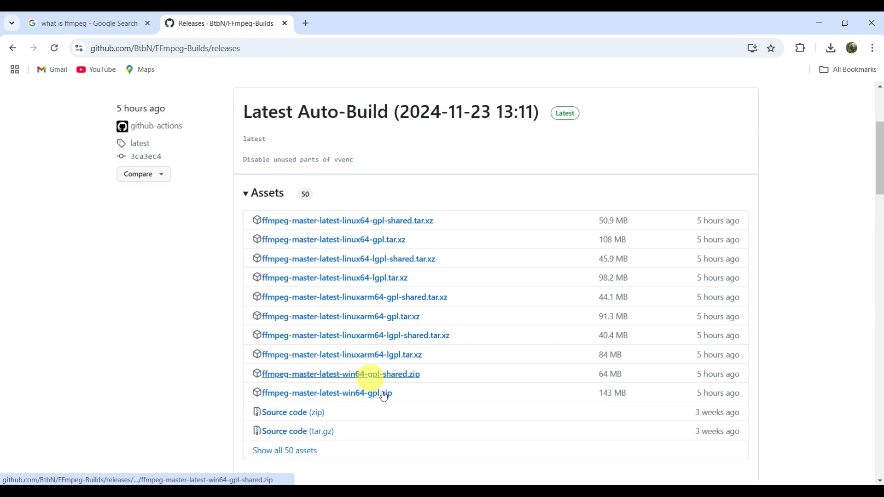
{"action": "mouse_move", "coordinate": [331, 399]}
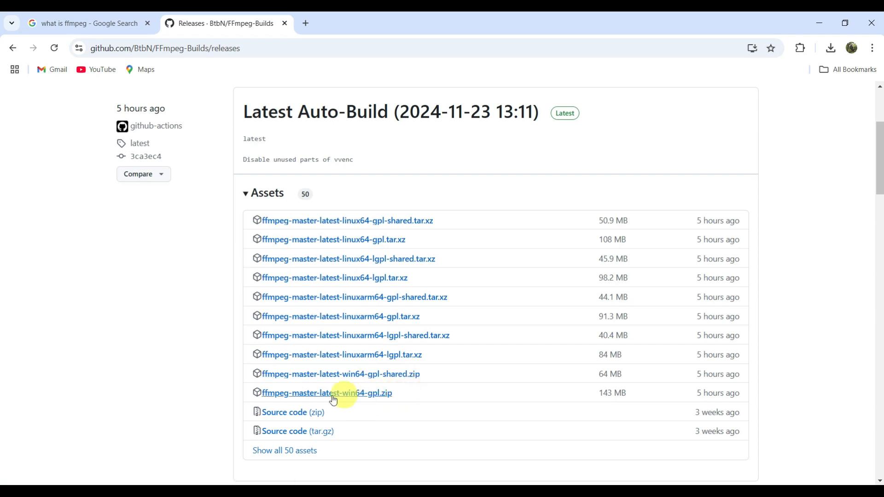
{"action": "mouse_move", "coordinate": [369, 395]}
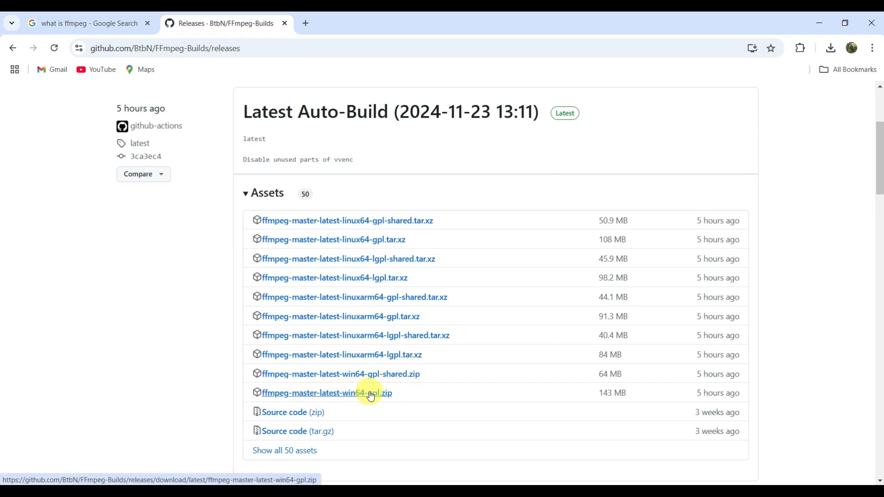
{"action": "mouse_move", "coordinate": [345, 395]}
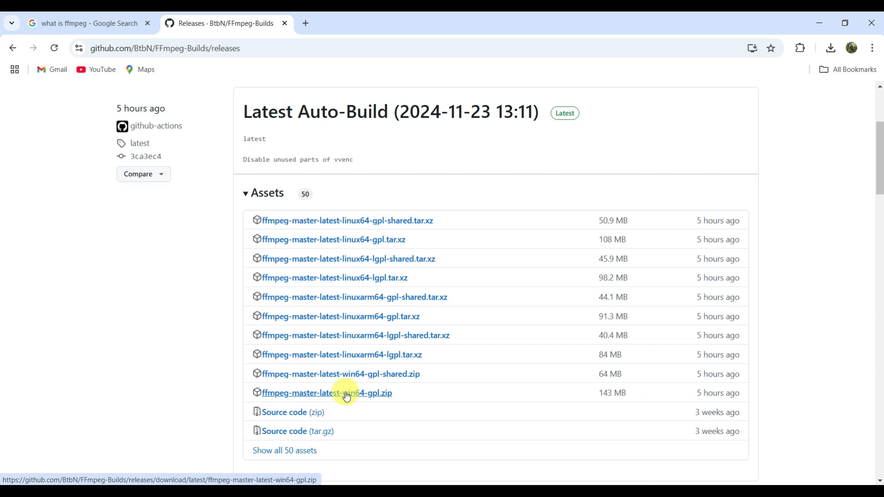
{"action": "left_click", "coordinate": [326, 393]}
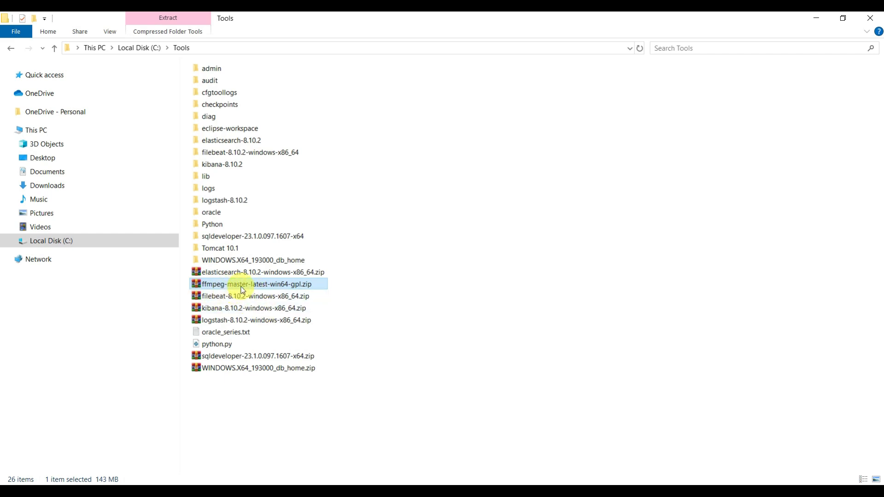
- Extract the FFmpeg zip into C:\Tools and open its bin folder
{"action": "right_click", "coordinate": [255, 284]}
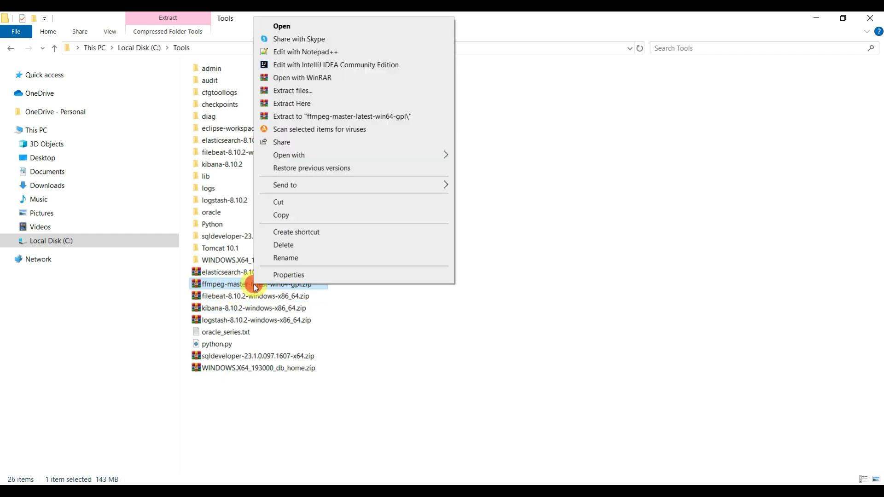
{"action": "mouse_move", "coordinate": [317, 107]}
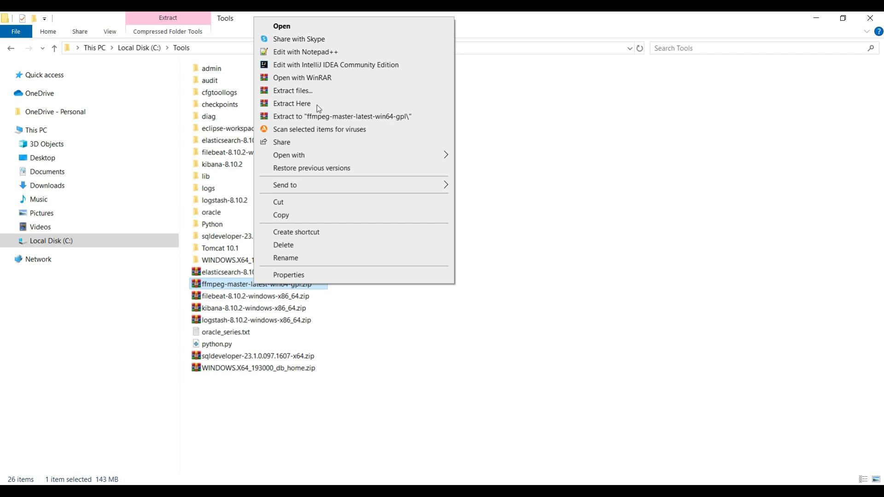
{"action": "left_click", "coordinate": [292, 103]}
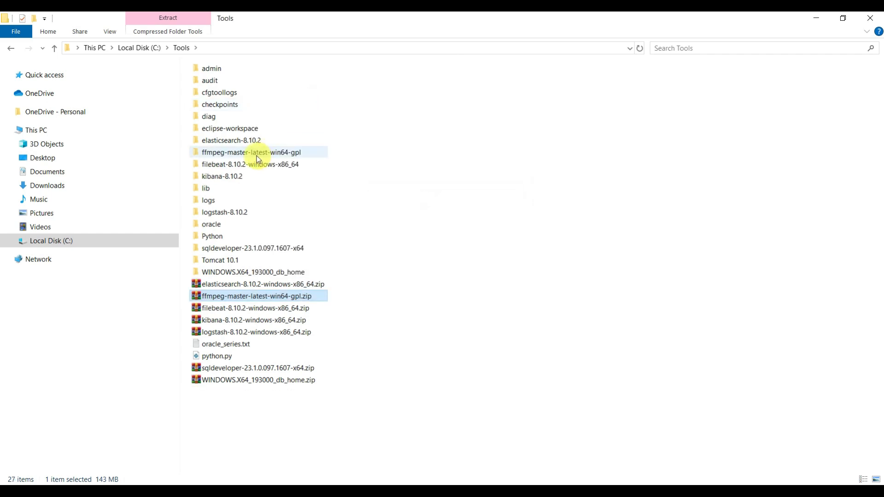
{"action": "double_click", "coordinate": [251, 152]}
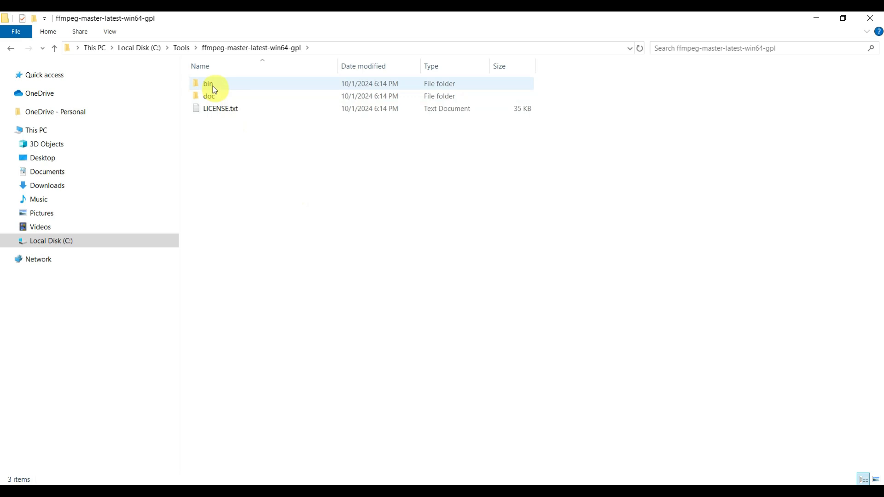
{"action": "double_click", "coordinate": [208, 84]}
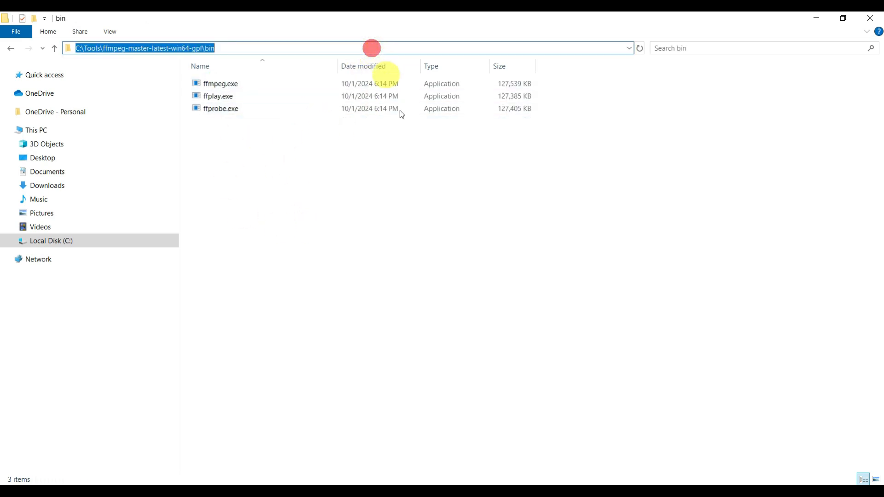
{"action": "mouse_move", "coordinate": [454, 220]}
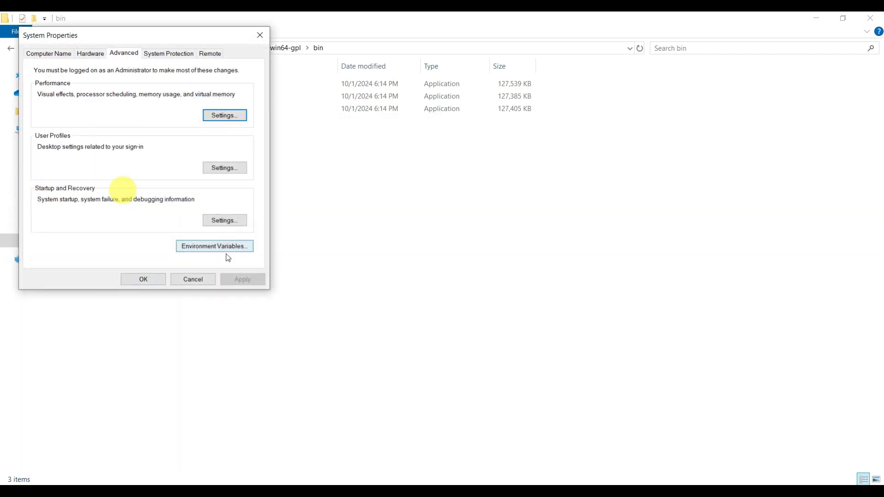
- Add the FFmpeg bin folder as a new system Path entry and confirm the Environment Variables dialogs
{"action": "left_click", "coordinate": [214, 245]}
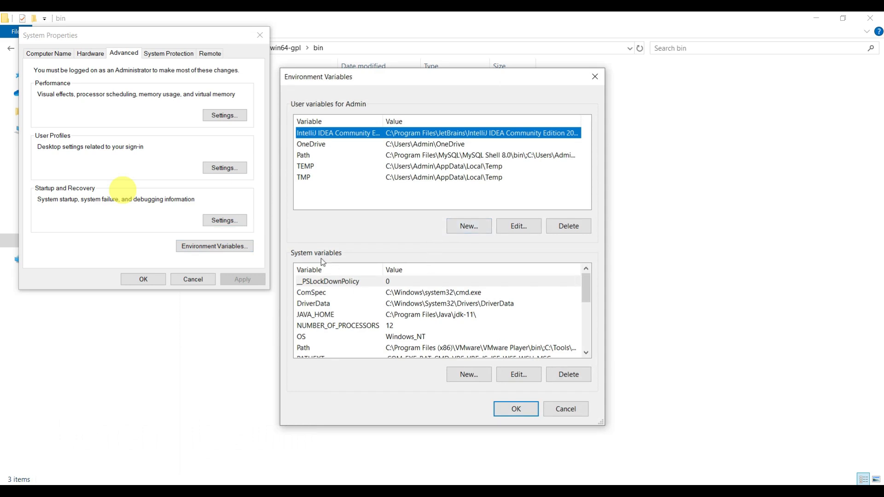
{"action": "scroll", "scroll_direction": "down", "scroll_amount": 3}
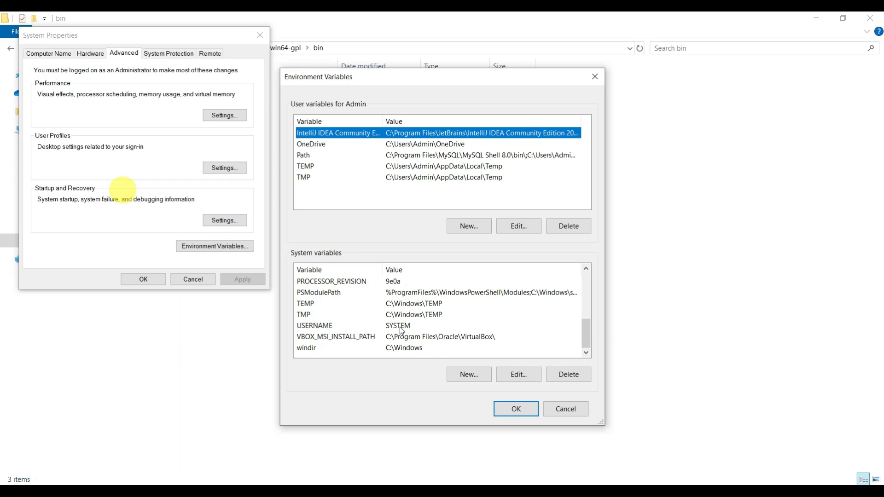
{"action": "left_click", "coordinate": [517, 226]}
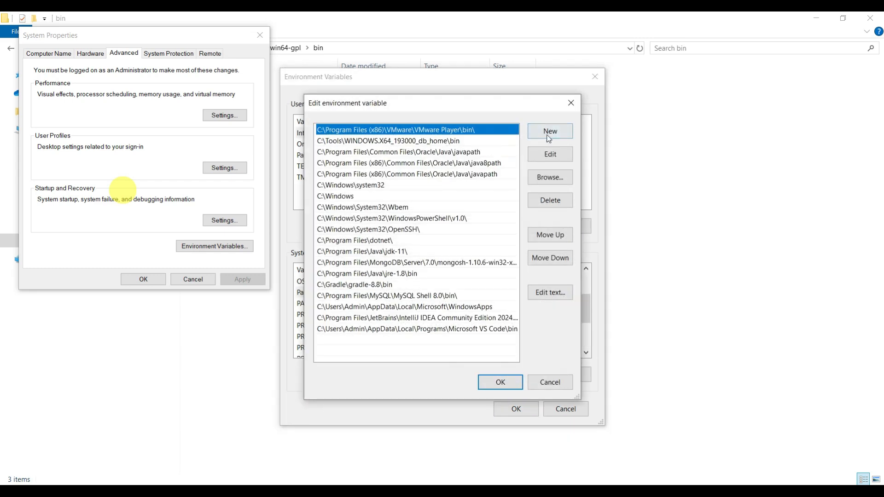
{"action": "left_click", "coordinate": [548, 130]}
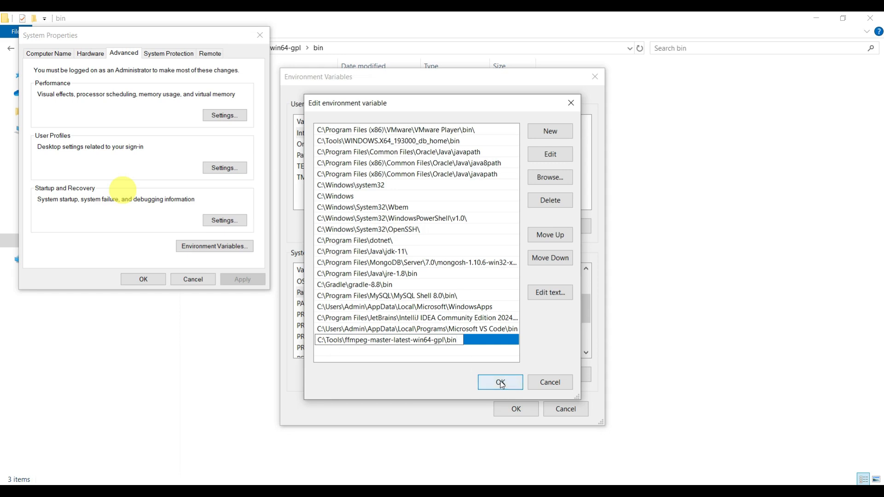
{"action": "left_click", "coordinate": [499, 382]}
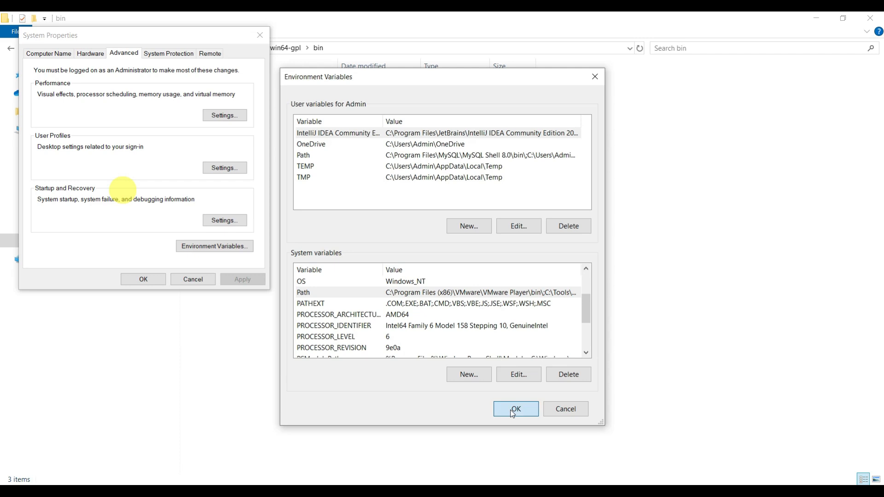
{"action": "left_click", "coordinate": [514, 409]}
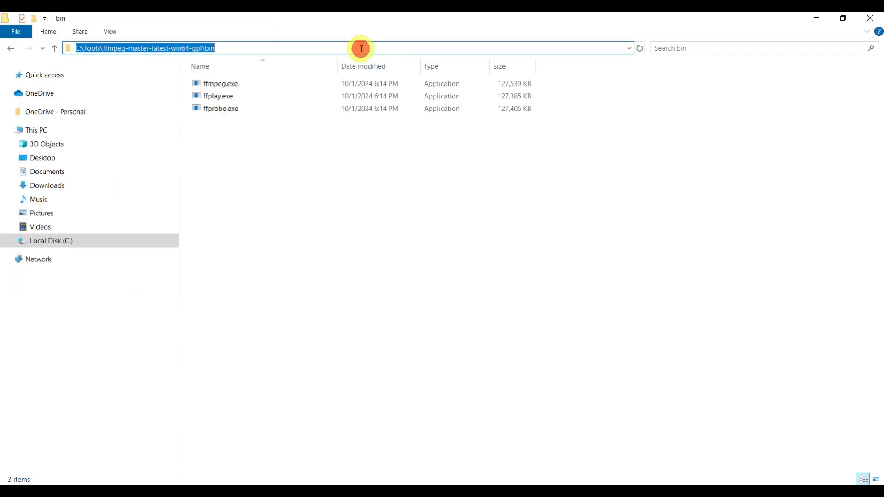
- Open cmd from the bin folder, run 'ffmpeg -version', then minimize the prompt
{"action": "type", "text": "cmd.exe"}
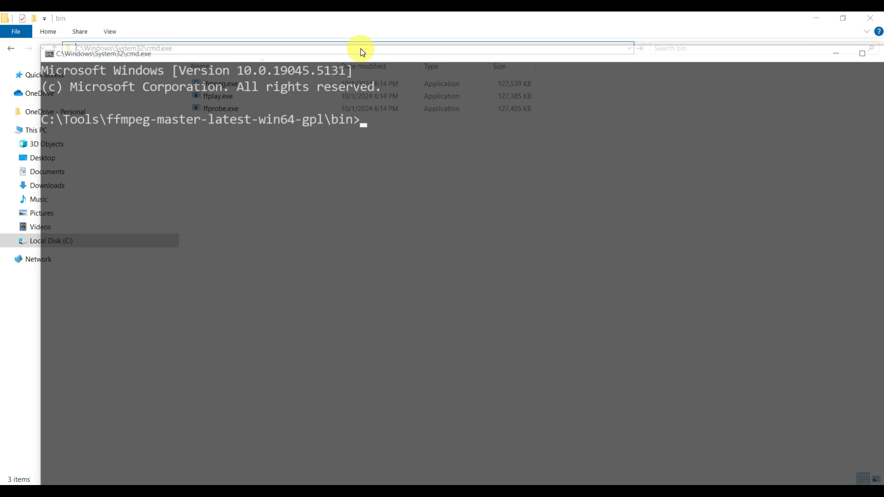
{"action": "type", "text": "ffmpeg"}
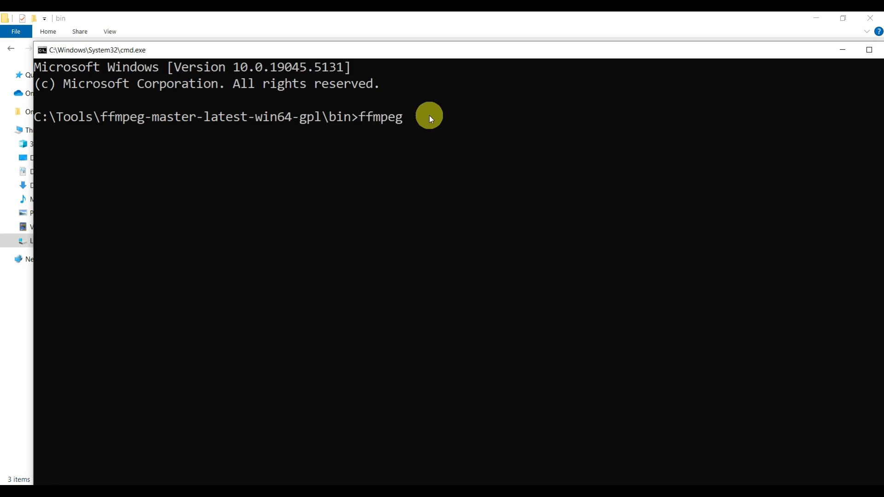
{"action": "type", "text": "-version"}
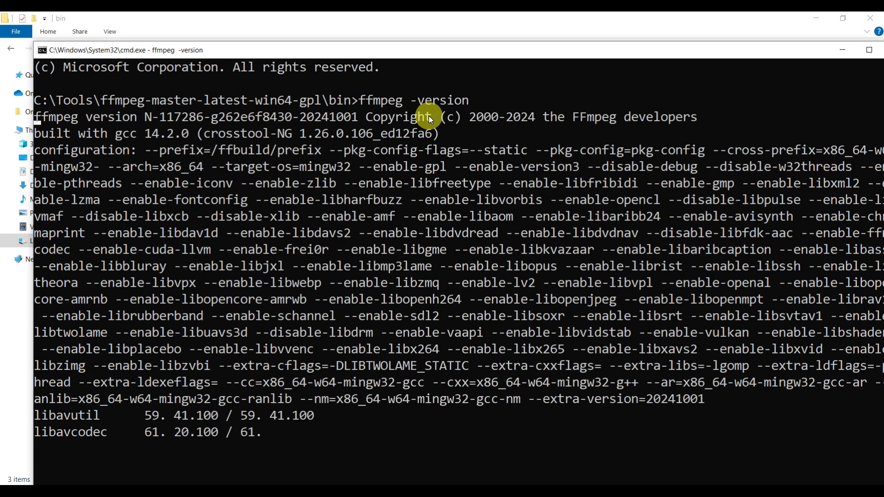
{"action": "scroll", "scroll_direction": "down", "scroll_amount": 3}
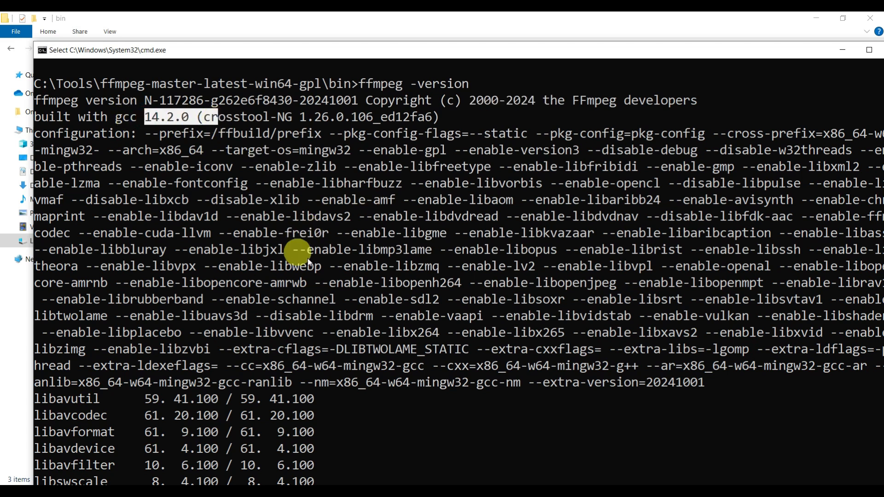
{"action": "mouse_move", "coordinate": [843, 51]}
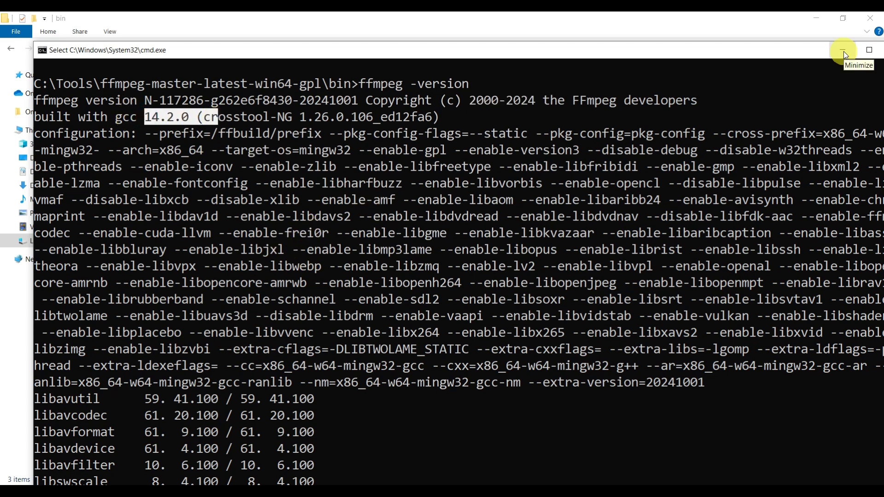
{"action": "left_click", "coordinate": [843, 50]}
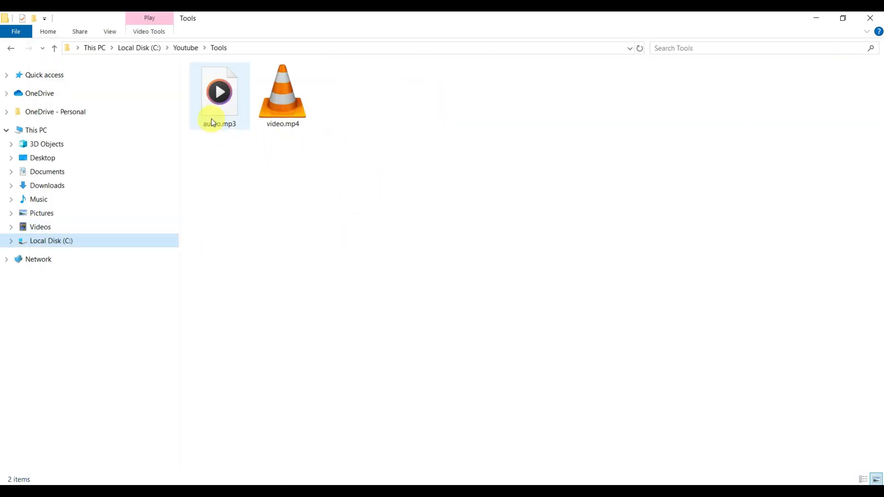
- Select video.mp4, then play audio.mp3 and scrub through its playback
{"action": "left_click", "coordinate": [282, 90]}
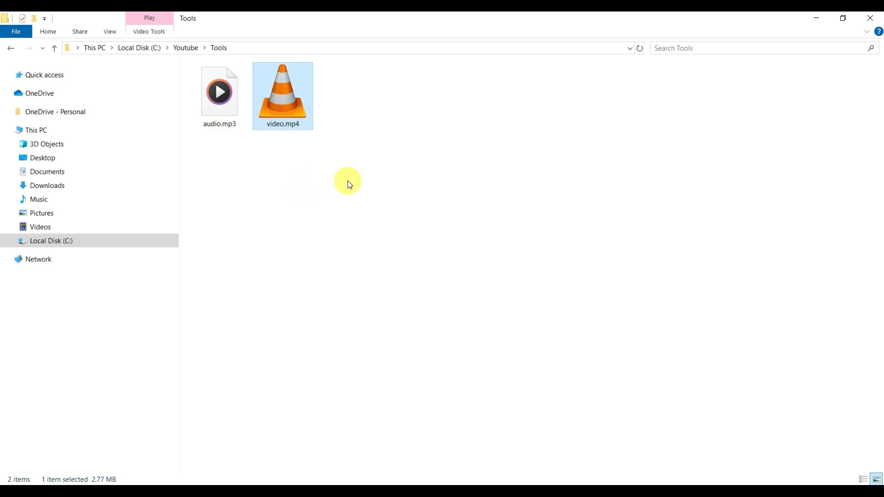
{"action": "mouse_move", "coordinate": [386, 126]}
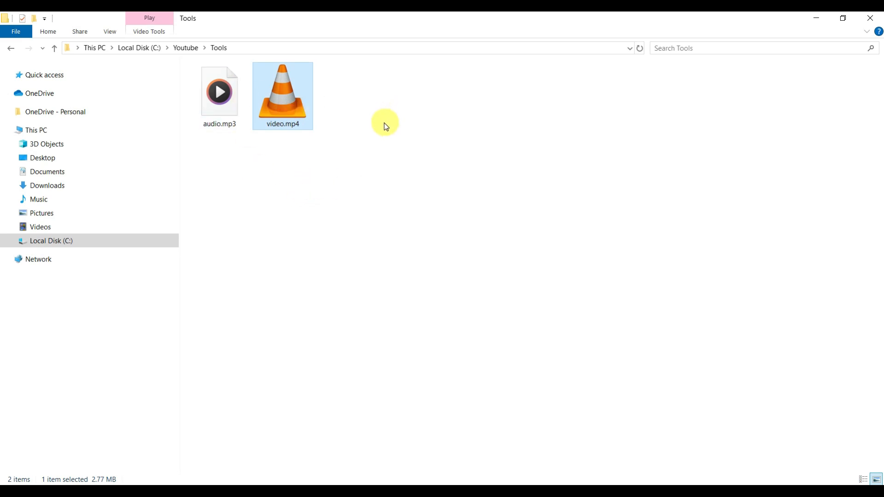
{"action": "mouse_move", "coordinate": [396, 202]}
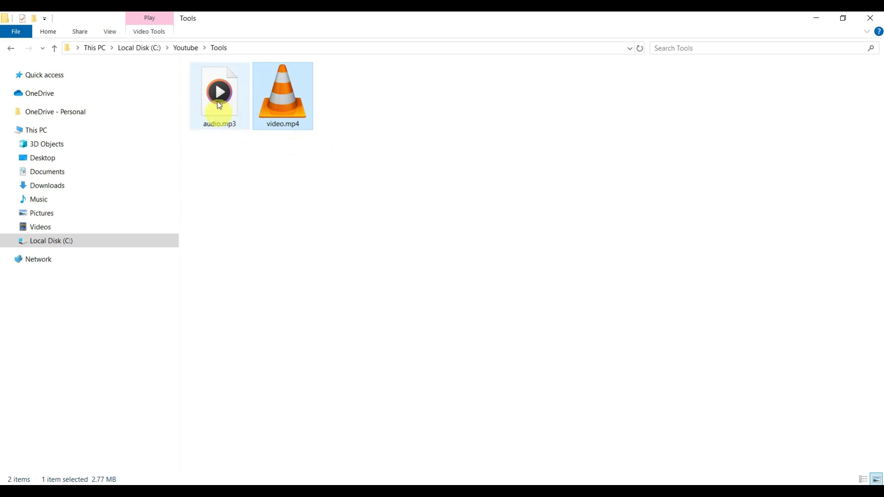
{"action": "double_click", "coordinate": [219, 92]}
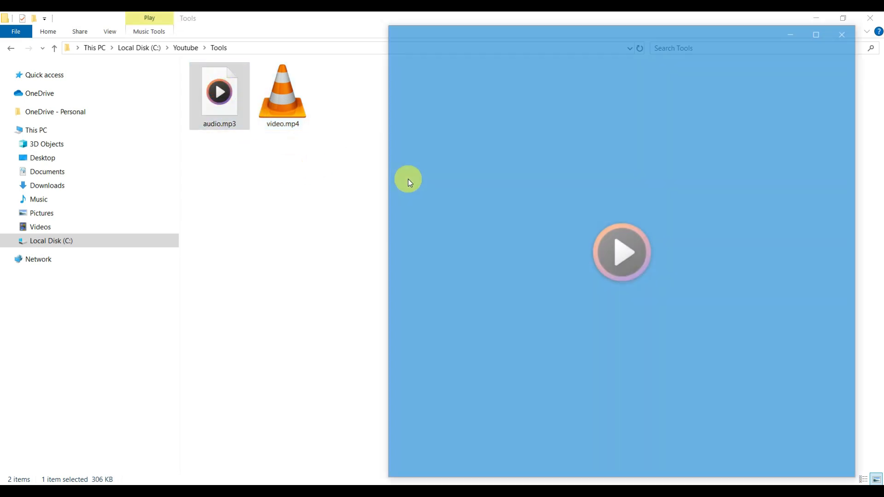
{"action": "left_click", "coordinate": [620, 251]}
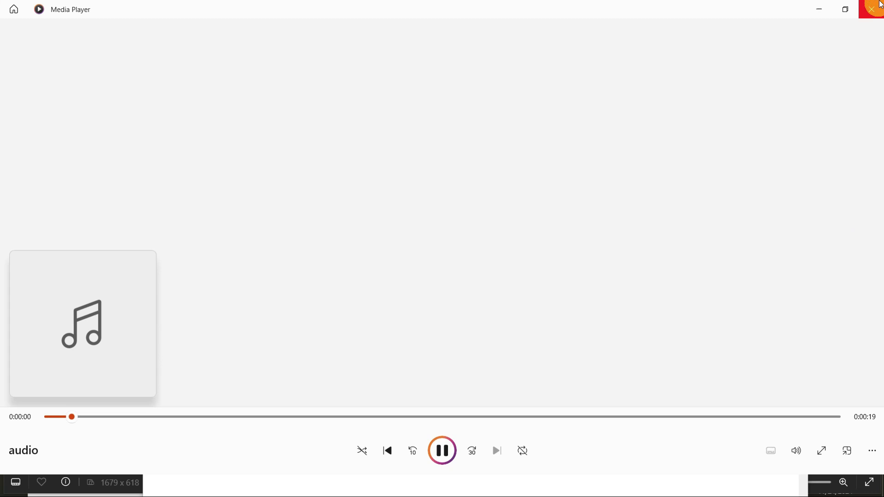
{"action": "left_click_drag", "start_coordinate": [72, 417], "coordinate": [468, 417]}
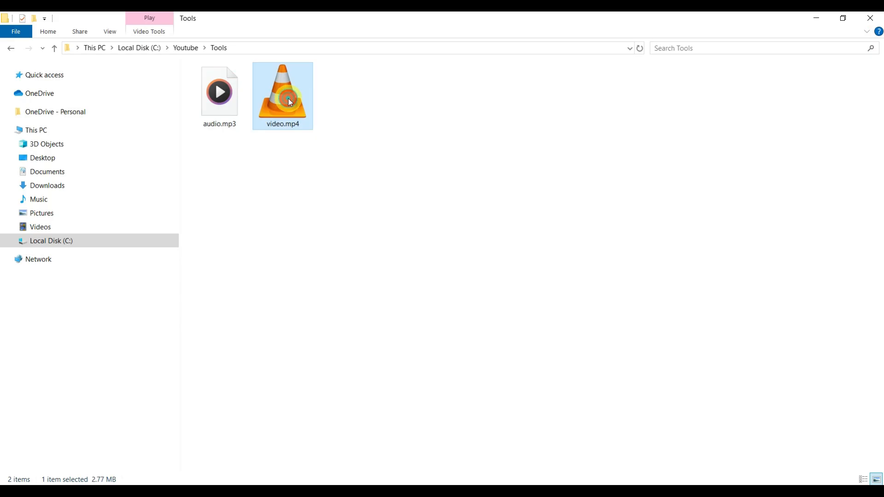
- Play video.mp4, then reselect it and bring up the ffmpeg command diagram
{"action": "double_click", "coordinate": [281, 93]}
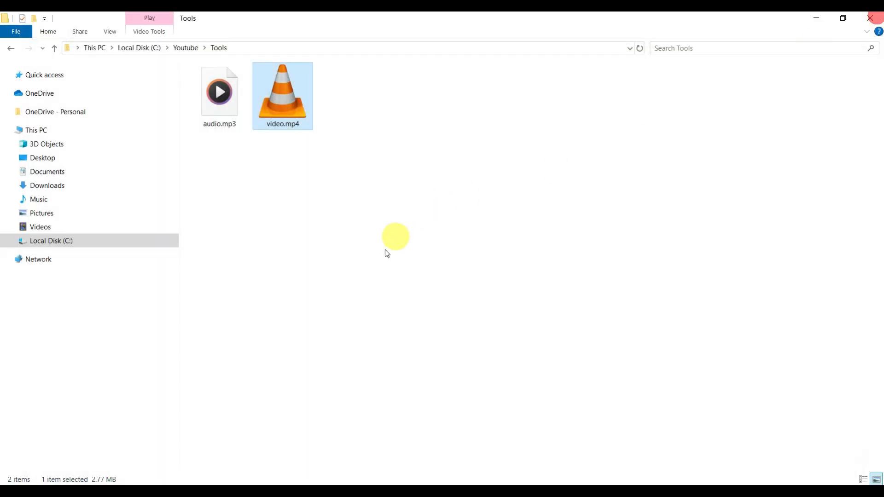
{"action": "mouse_move", "coordinate": [378, 231]}
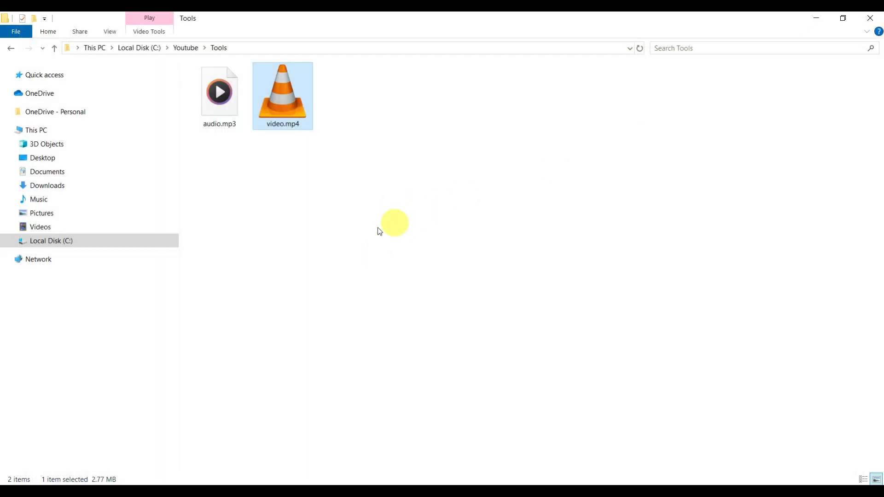
{"action": "left_click", "coordinate": [286, 123]}
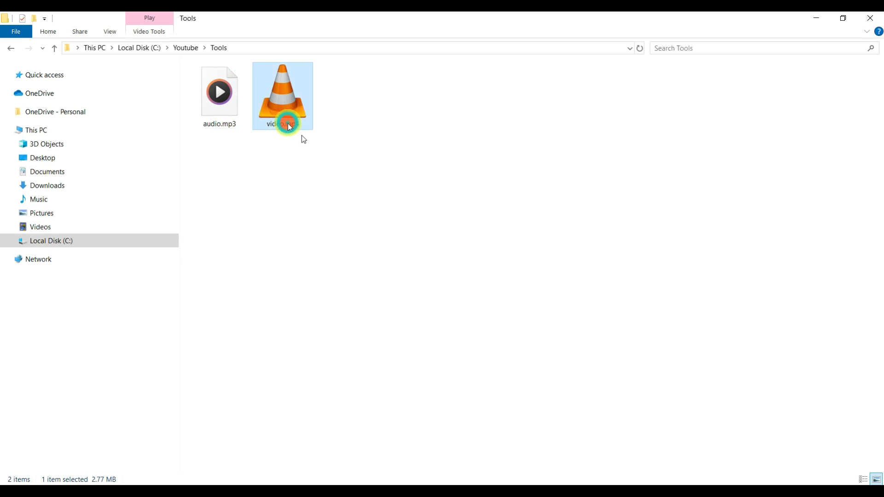
{"action": "left_click", "coordinate": [282, 123]}
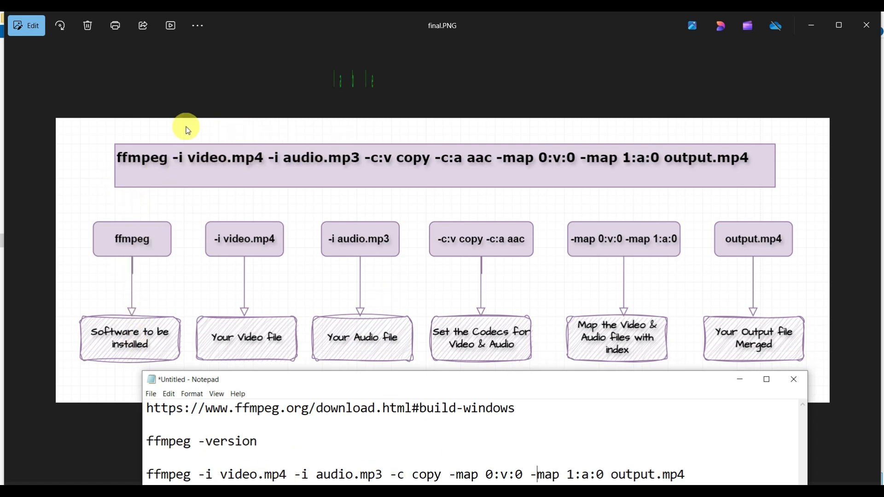
{"action": "mouse_move", "coordinate": [151, 258]}
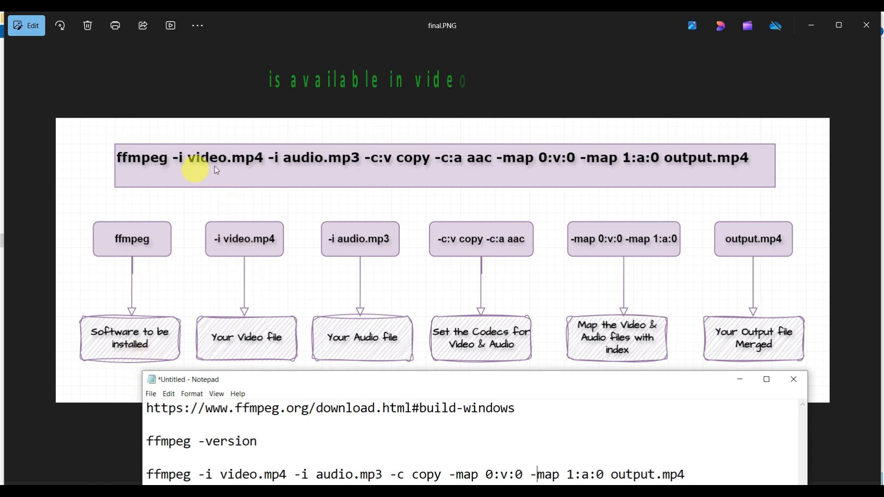
{"action": "mouse_move", "coordinate": [248, 342]}
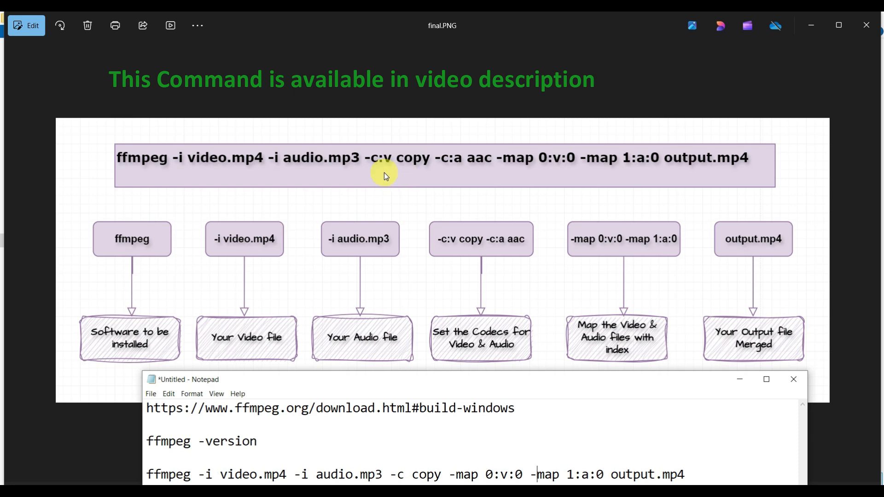
{"action": "mouse_move", "coordinate": [462, 358]}
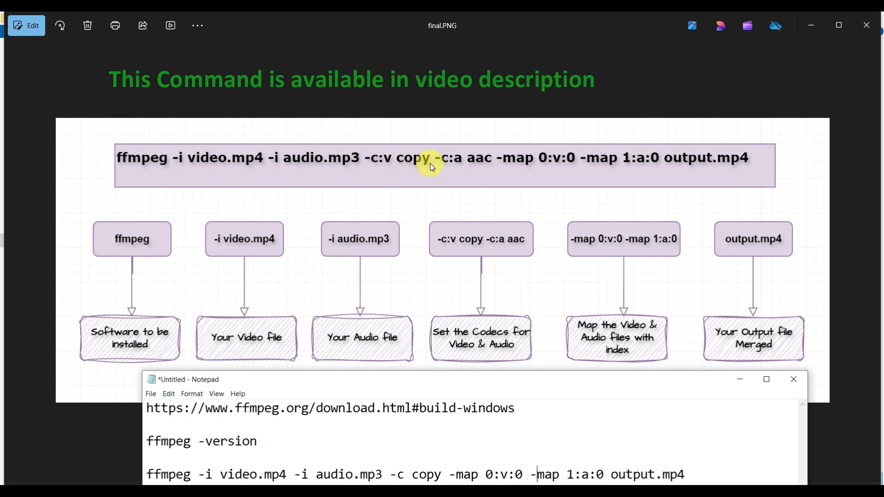
{"action": "mouse_move", "coordinate": [613, 282]}
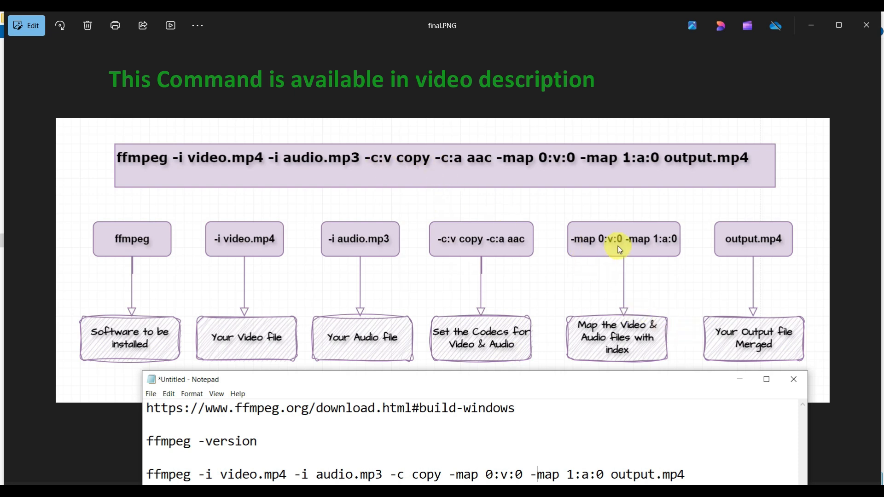
{"action": "mouse_move", "coordinate": [643, 249]}
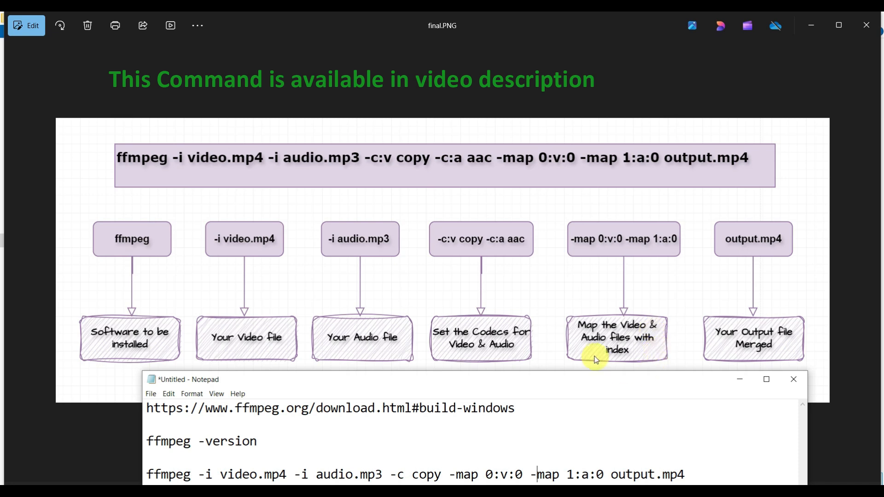
{"action": "mouse_move", "coordinate": [659, 258]}
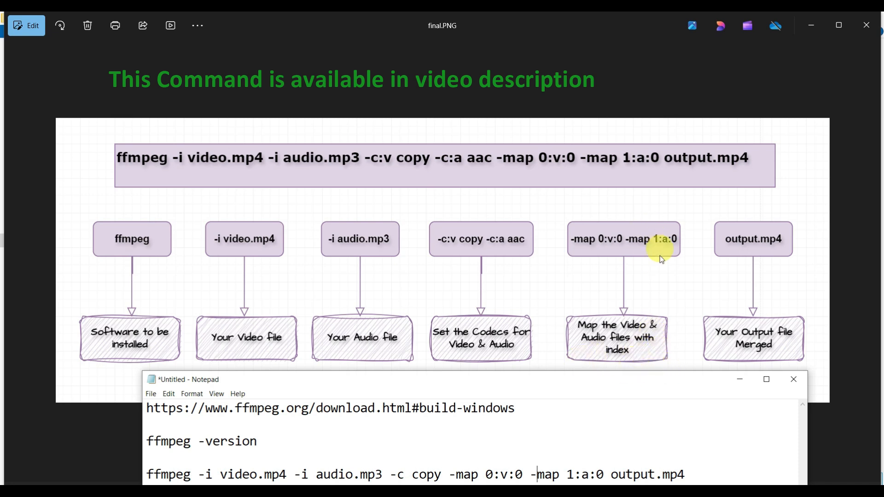
{"action": "mouse_move", "coordinate": [667, 244]}
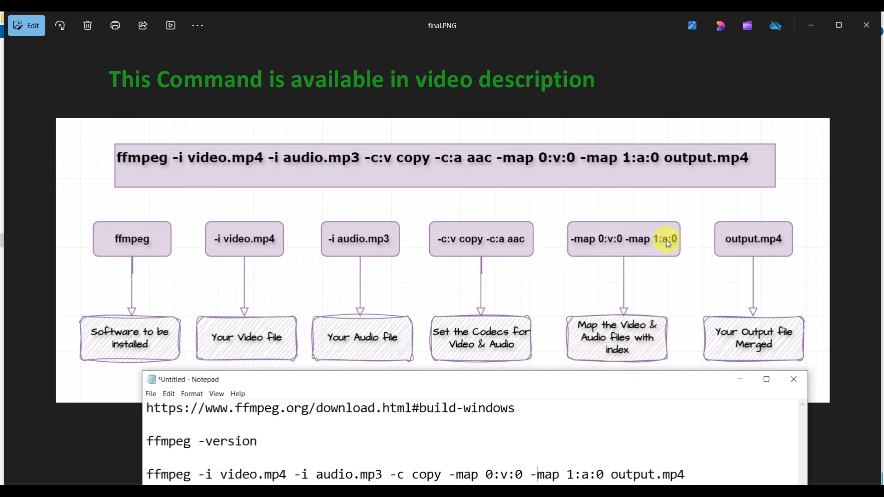
{"action": "mouse_move", "coordinate": [618, 248]}
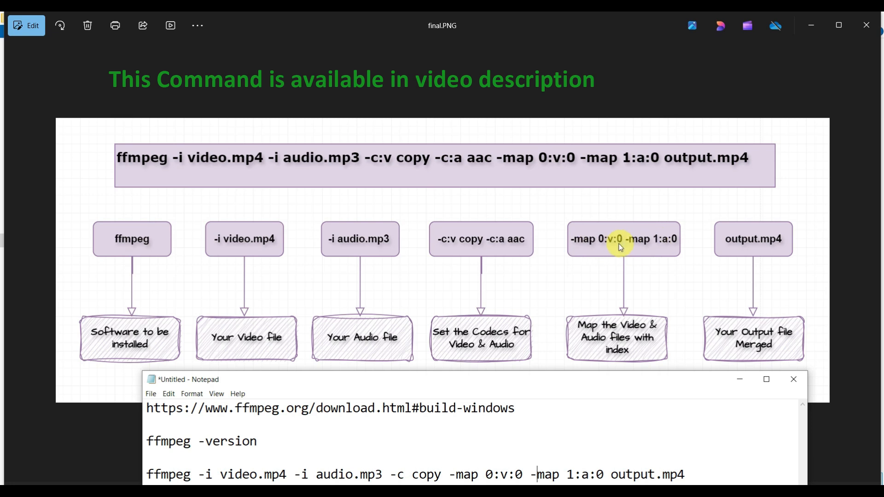
{"action": "mouse_move", "coordinate": [662, 243]}
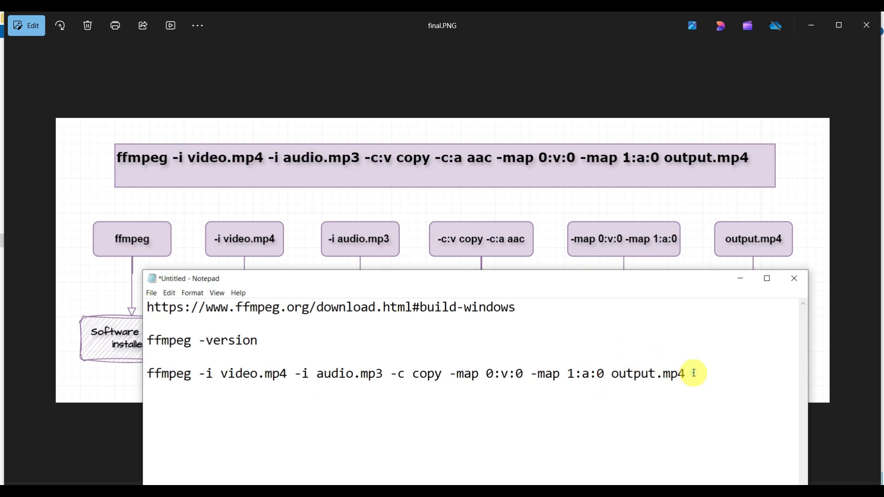
- Select the ffmpeg merge line in Notepad and start opening cmd in C:\Youtube\Tools
{"action": "triple_click", "coordinate": [412, 373]}
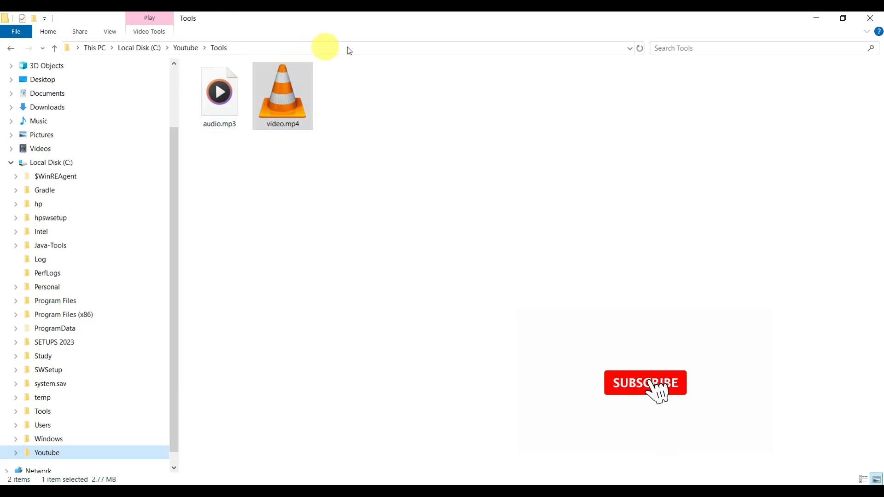
{"action": "left_click", "coordinate": [338, 48]}
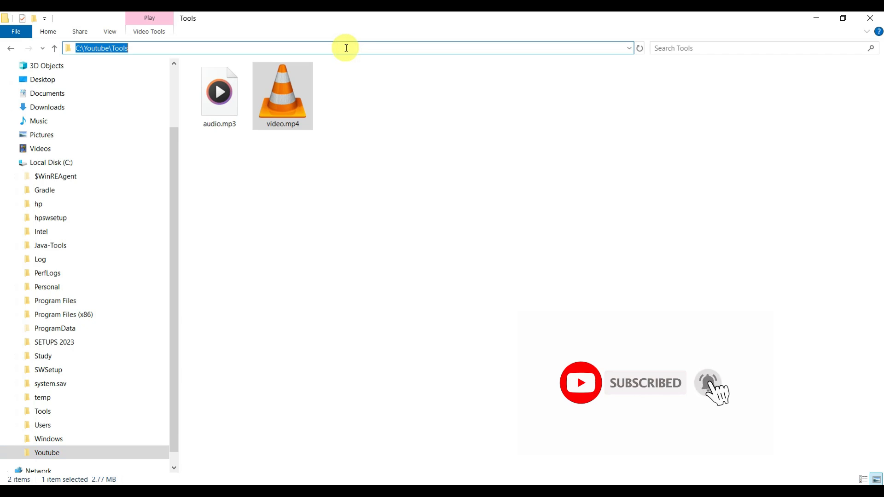
{"action": "type", "text": "c"}
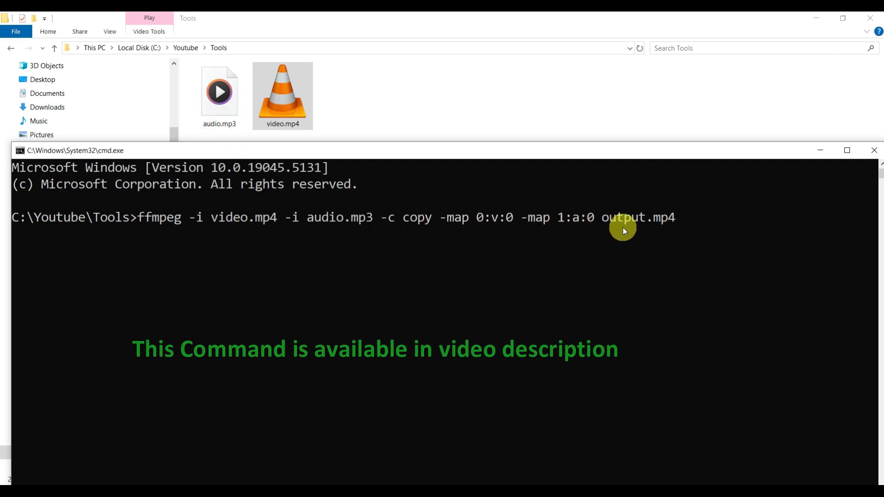
{"action": "mouse_move", "coordinate": [653, 233]}
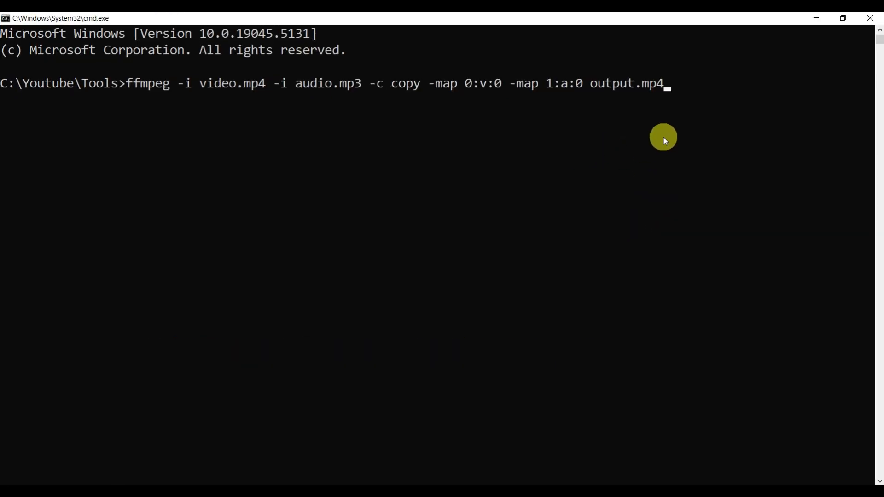
- Execute the pasted ffmpeg command merging video.mp4 and audio.mp3 into output.mp4
{"action": "key", "text": "enter"}
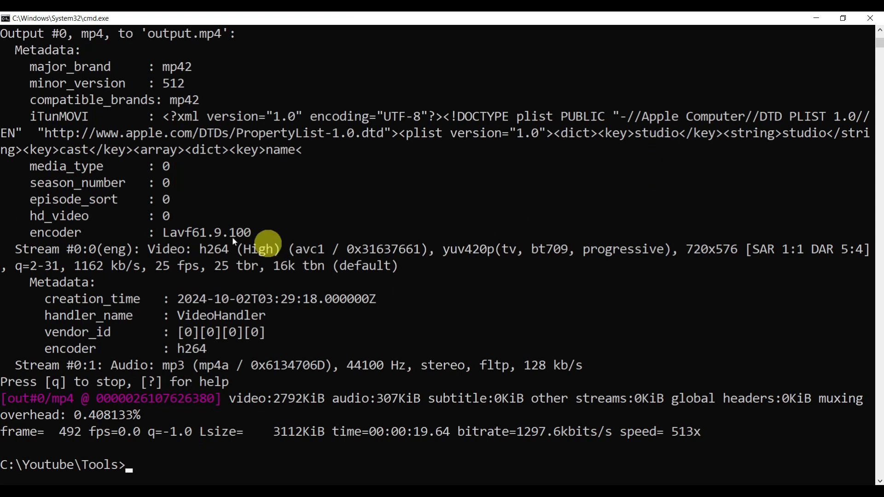
{"action": "mouse_move", "coordinate": [843, 18]}
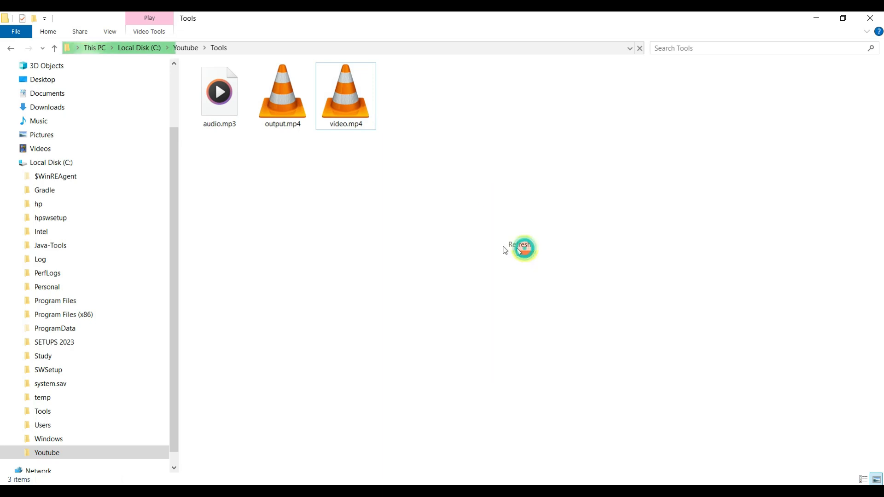
{"action": "mouse_move", "coordinate": [295, 118]}
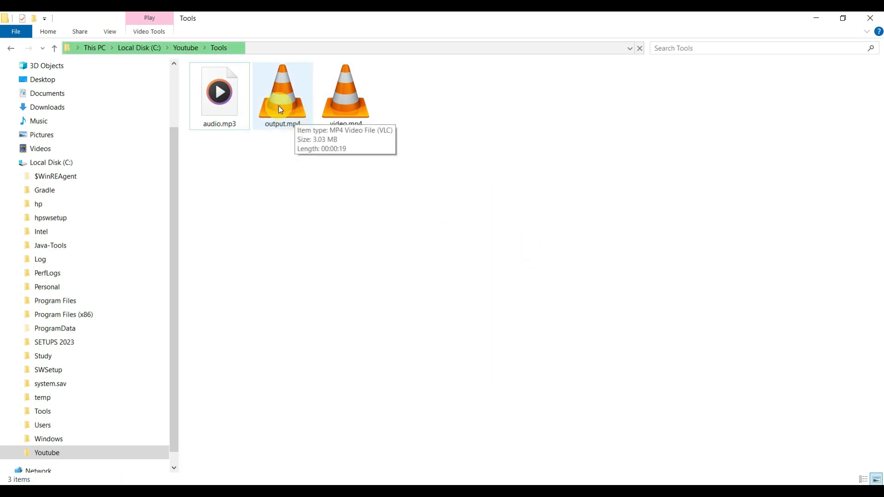
- Play the merged output.mp4 (3.03 MB, 19 seconds) from C:\Youtube\Tools
{"action": "double_click", "coordinate": [282, 93]}
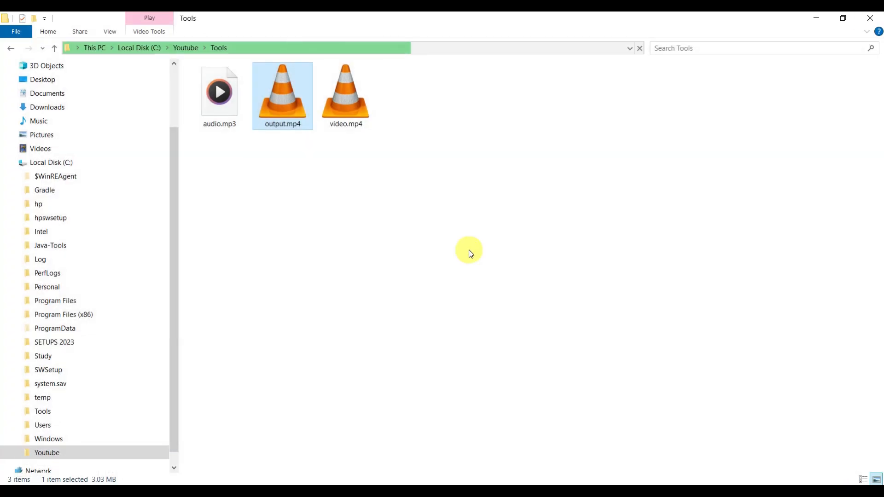
{"action": "mouse_move", "coordinate": [219, 153]}
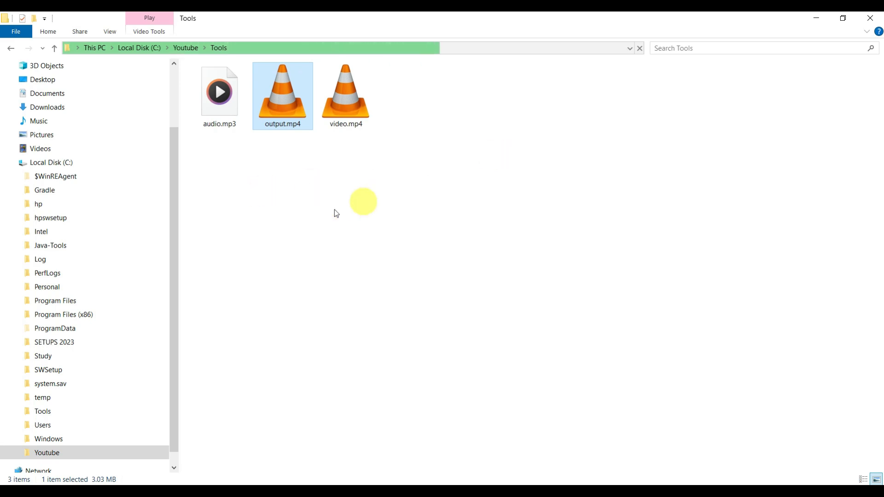
{"action": "mouse_move", "coordinate": [231, 199]}
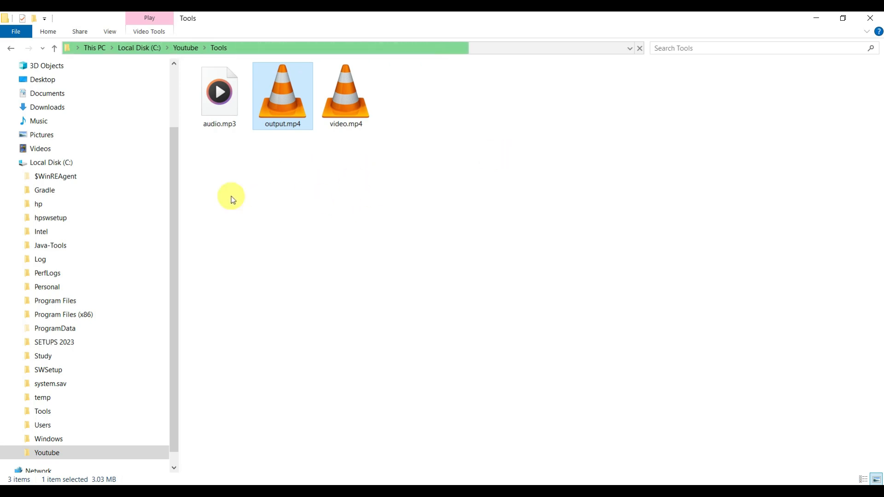
{"action": "mouse_move", "coordinate": [417, 203]}
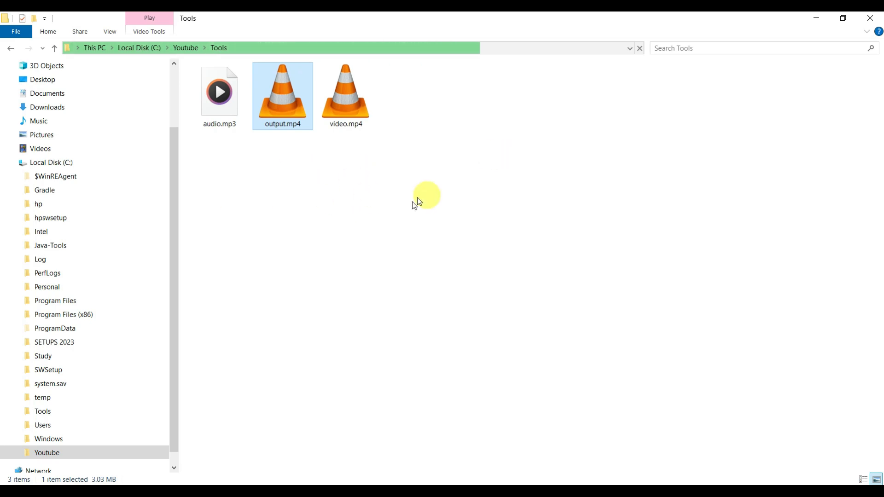